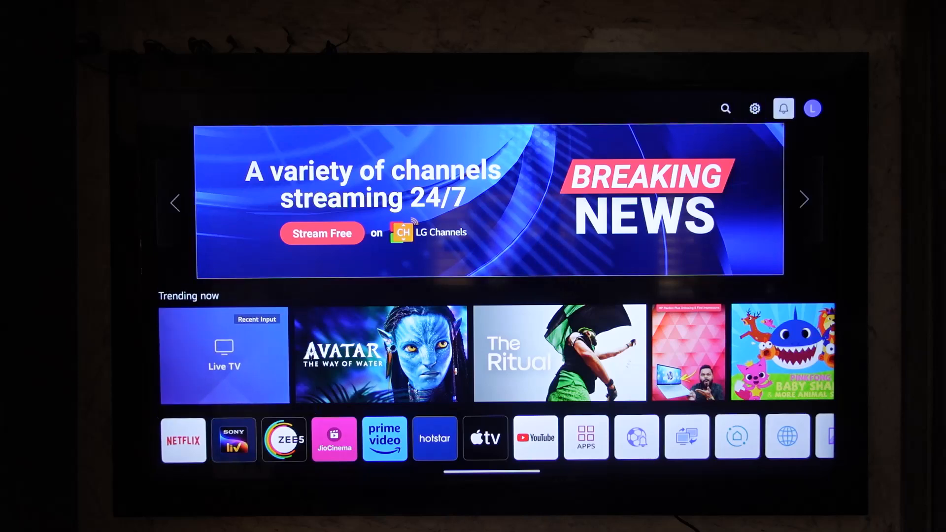
mouse_move(811, 108)
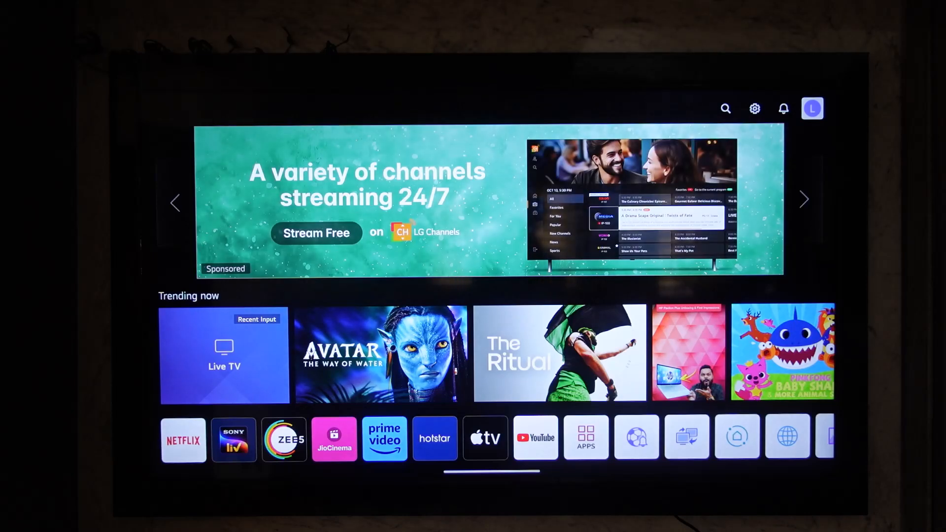
Step: Start adding another LG account from the profile icon, reaching the sign-in choices
left_click(813, 109)
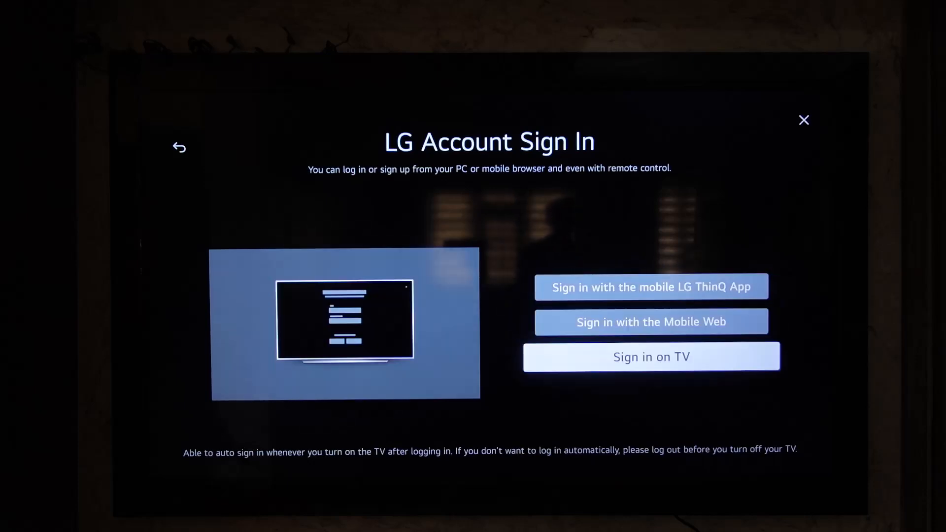
Step: Choose 'Sign in on TV' with an existing LG account to show the ID and password form
left_click(650, 357)
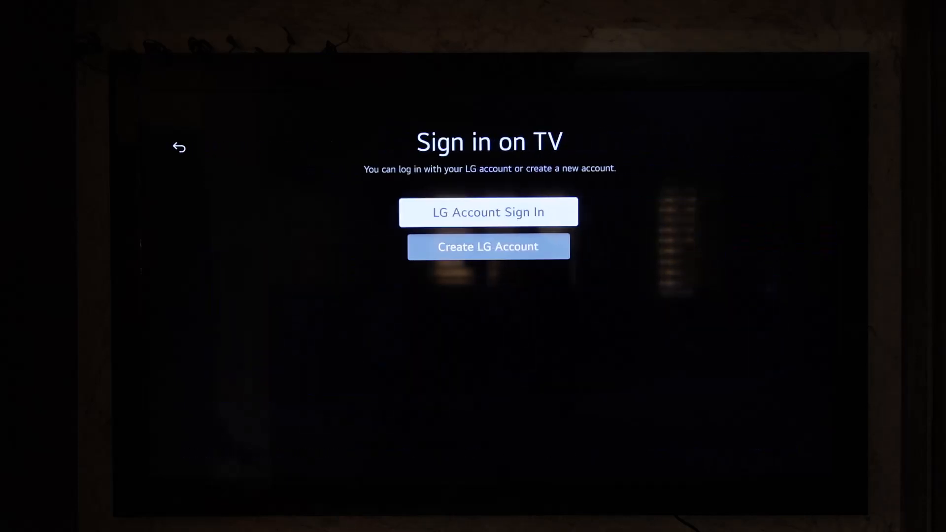
left_click(488, 210)
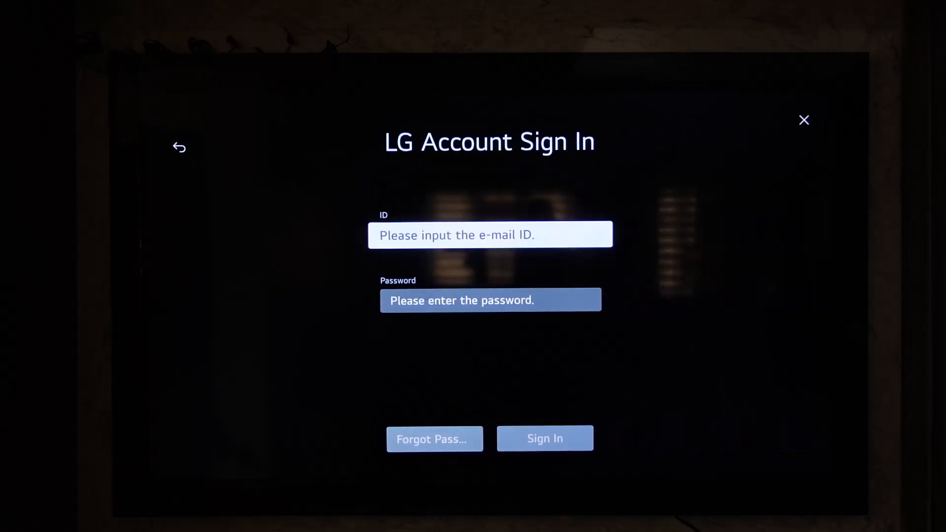